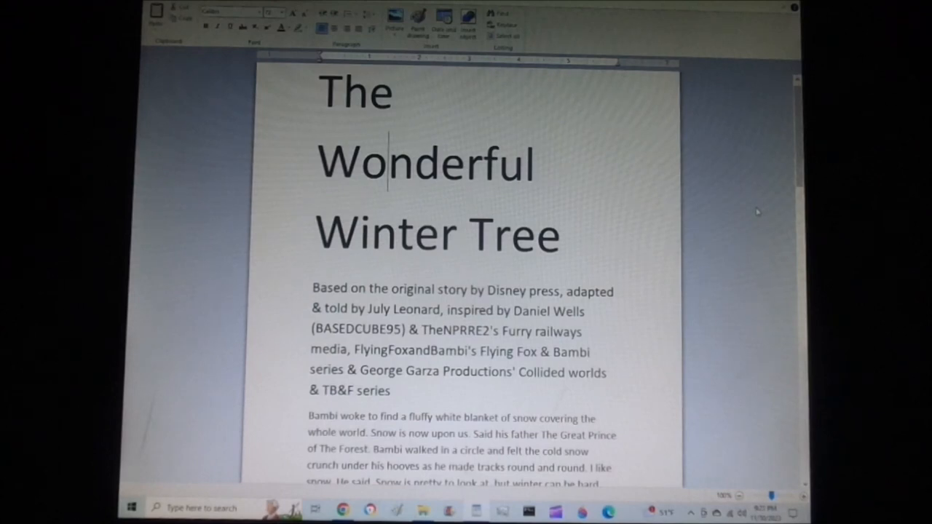
{"action": "scroll", "scroll_direction": "down", "scroll_amount": 3}
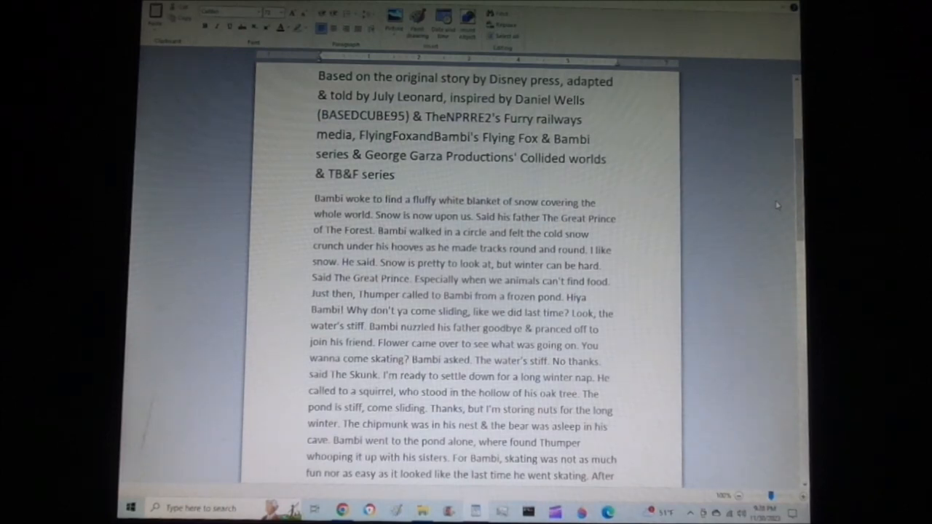
{"action": "scroll", "scroll_direction": "down", "scroll_amount": 3}
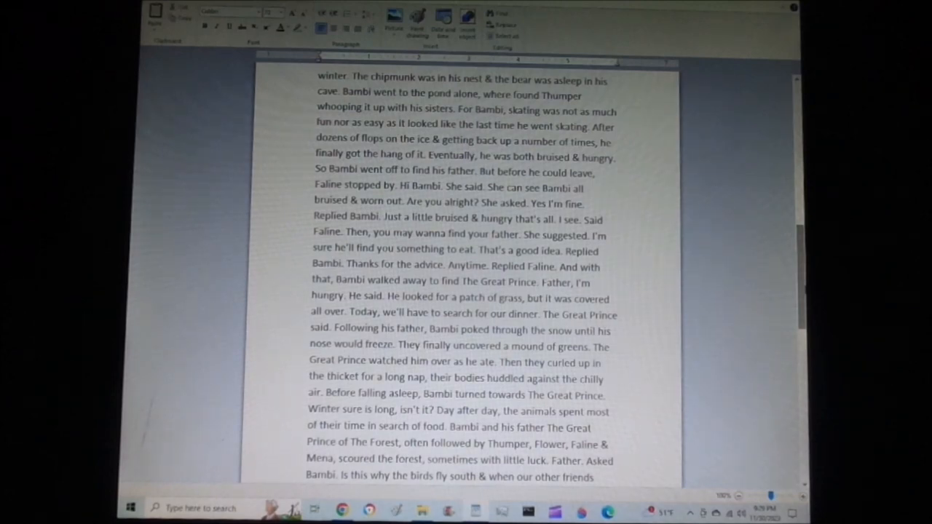
{"action": "scroll", "scroll_direction": "down", "scroll_amount": 3}
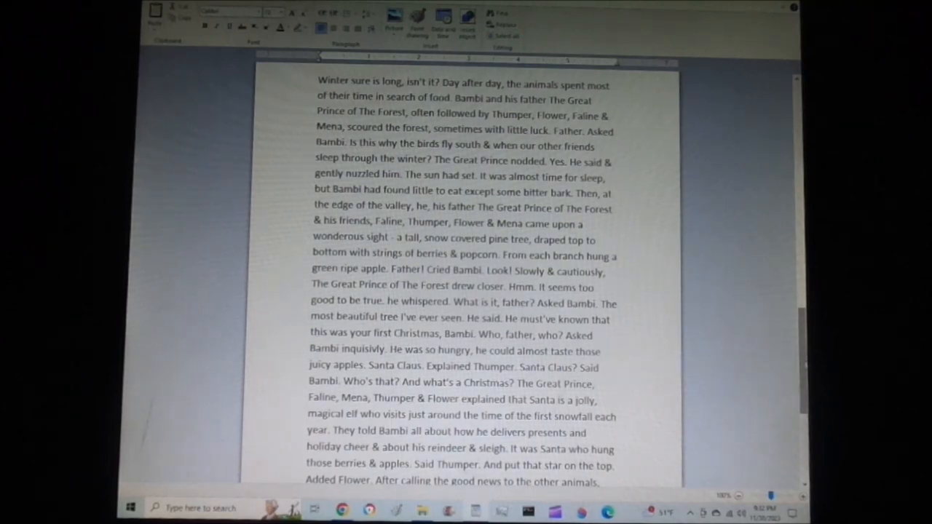
{"action": "scroll", "scroll_direction": "down", "scroll_amount": 3}
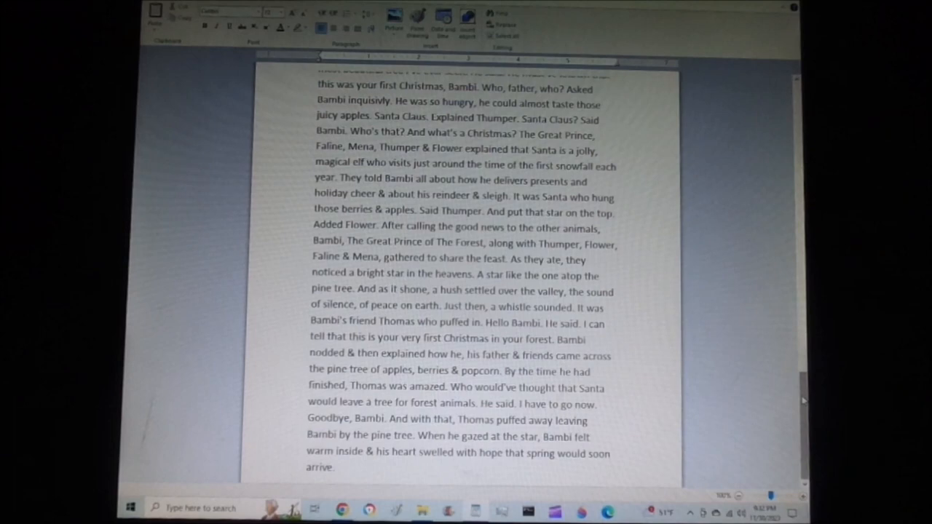